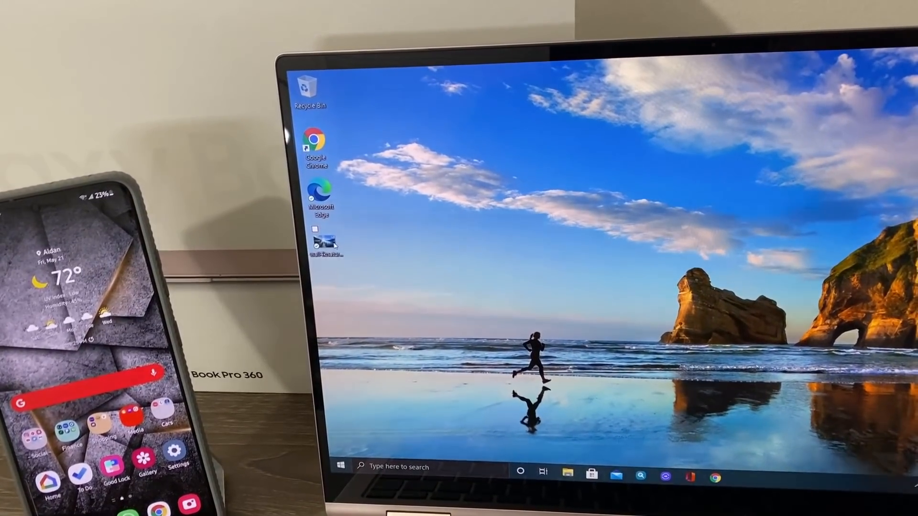
Step: Preview the received wallpaper image and close the photo viewer
double_click(326, 242)
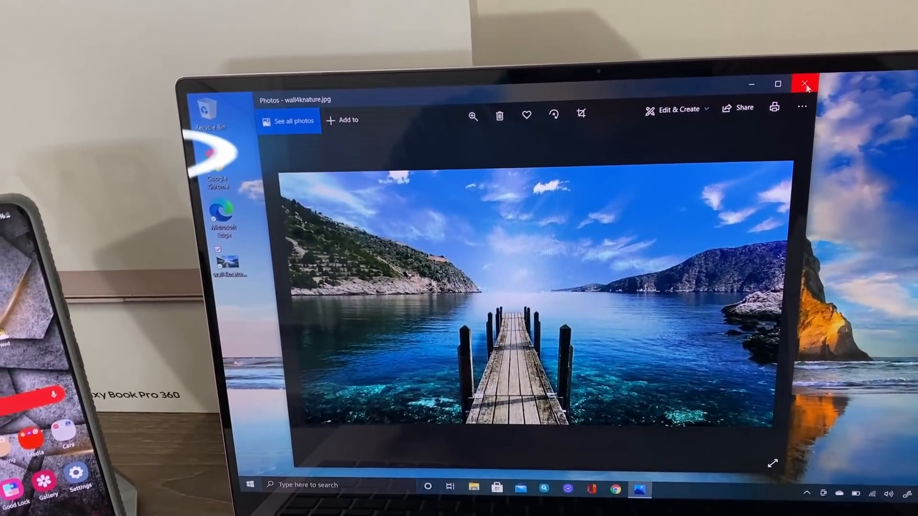
click(804, 84)
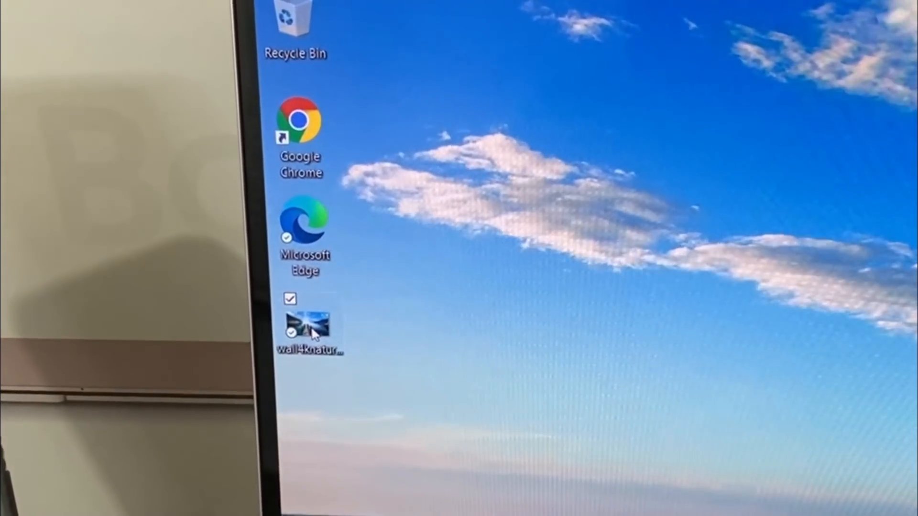
Step: Share wall4knature.jpg from the desktop via Quick Share
right_click(309, 331)
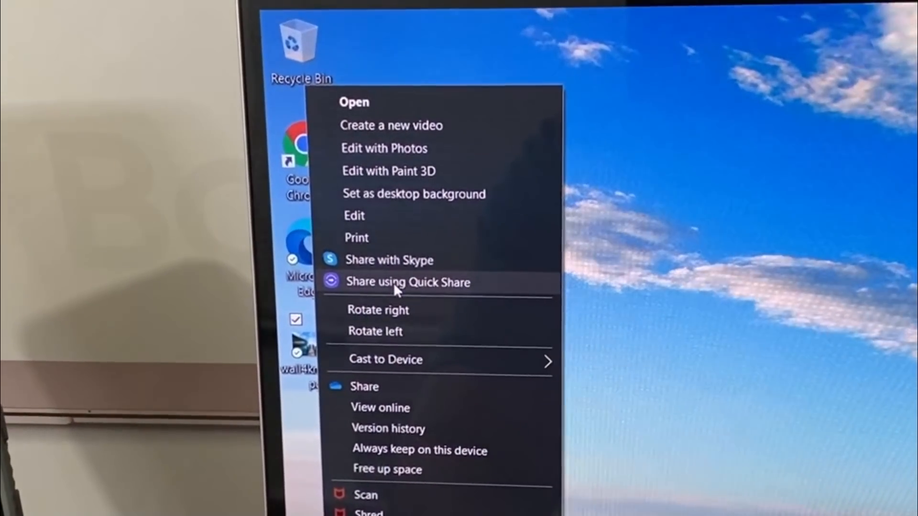
click(407, 282)
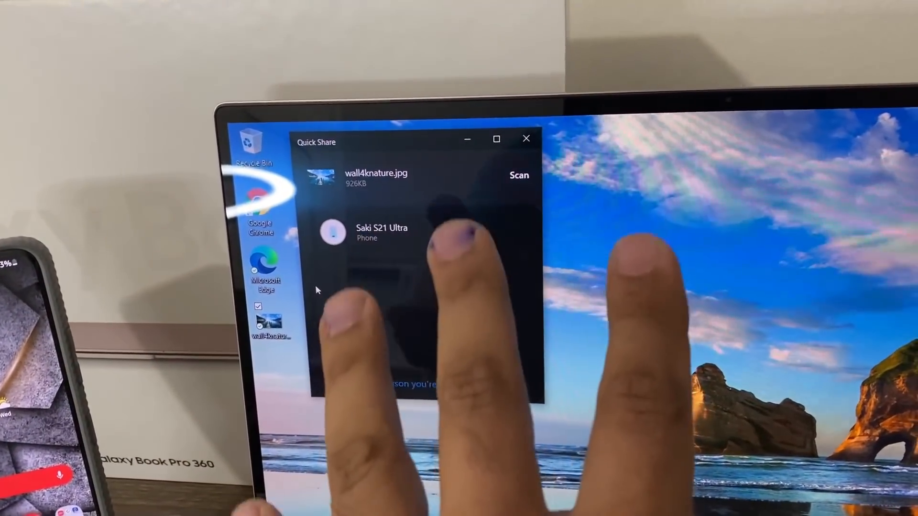
click(380, 228)
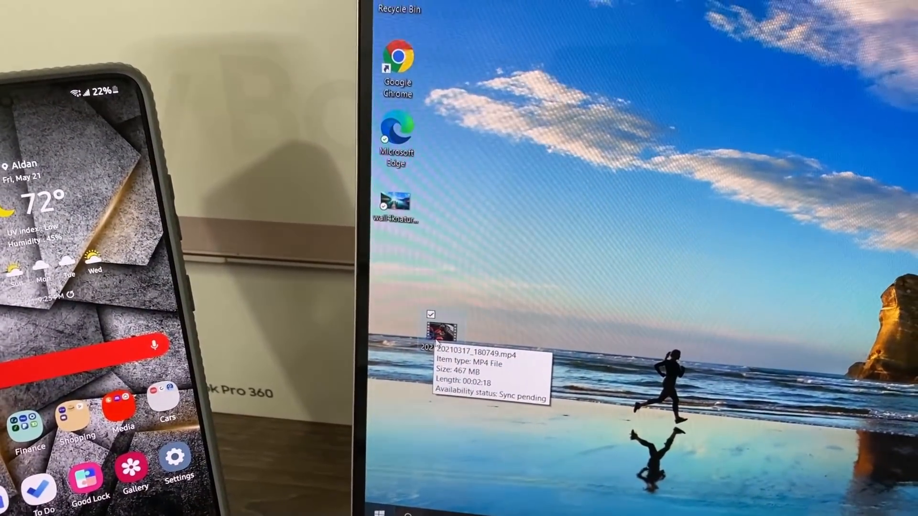
Step: Send the 467 MB mp4 video to the nearby Galaxy phone via Quick Share
right_click(442, 331)
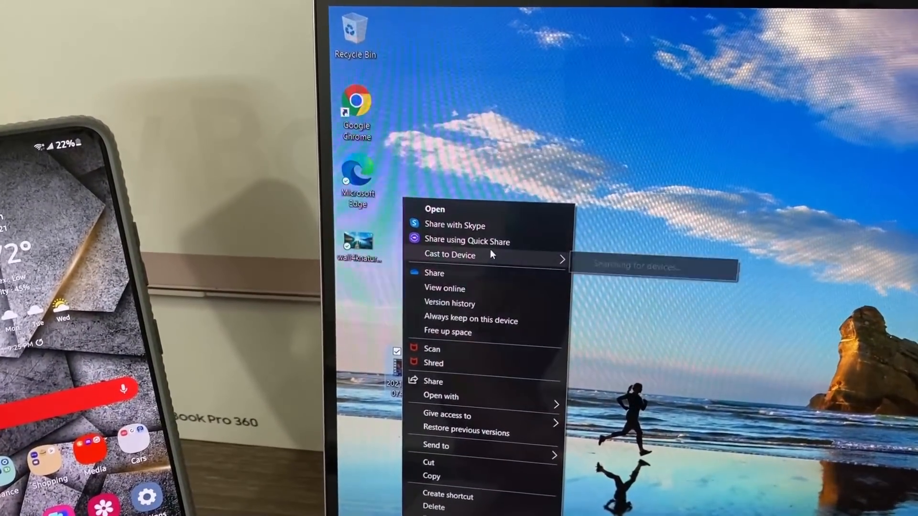
click(466, 241)
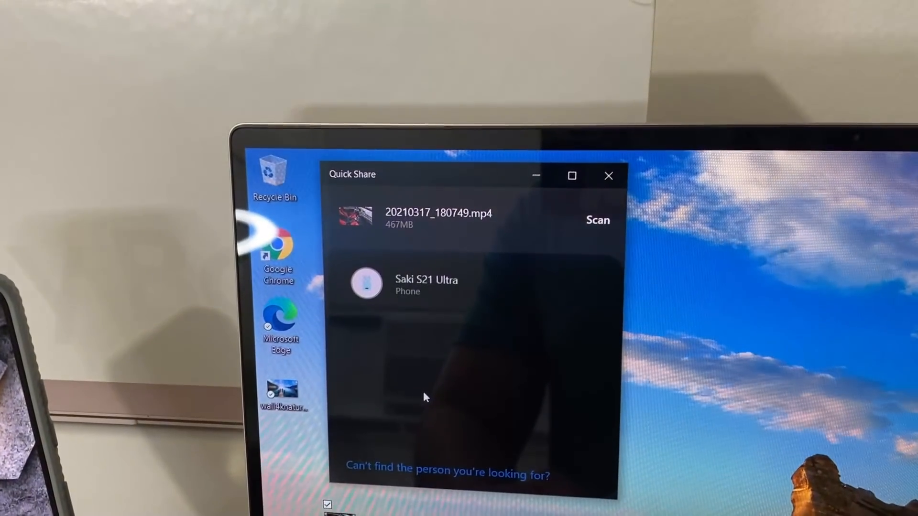
click(427, 283)
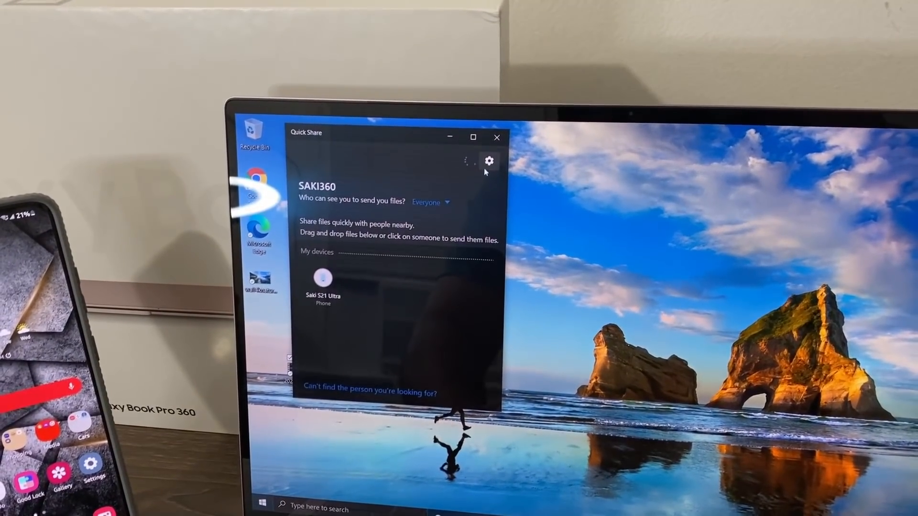
click(489, 160)
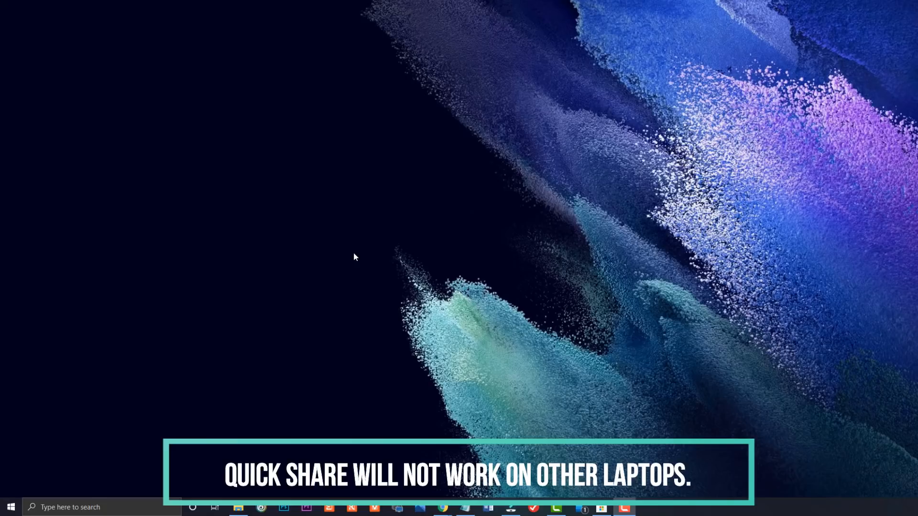
mouse_move(510, 331)
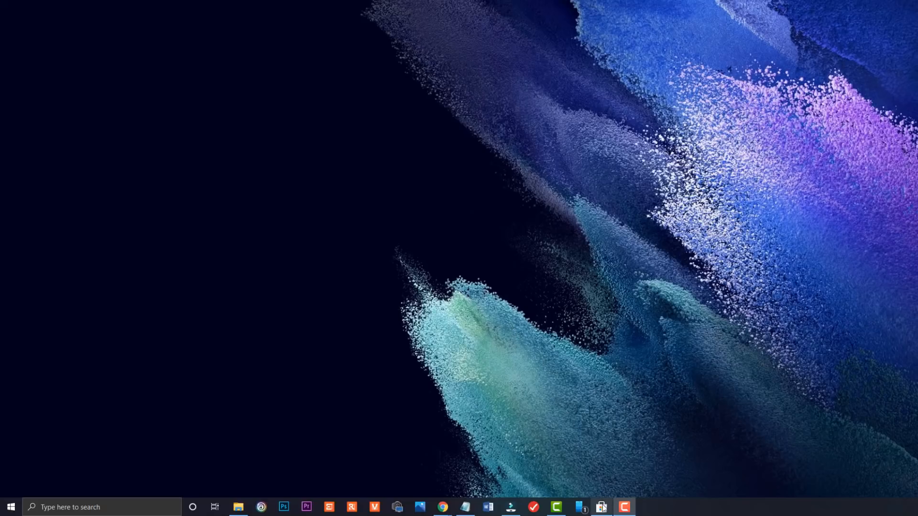
Step: Show the Quick Share page in Microsoft Store, marked not compatible with this device
click(600, 506)
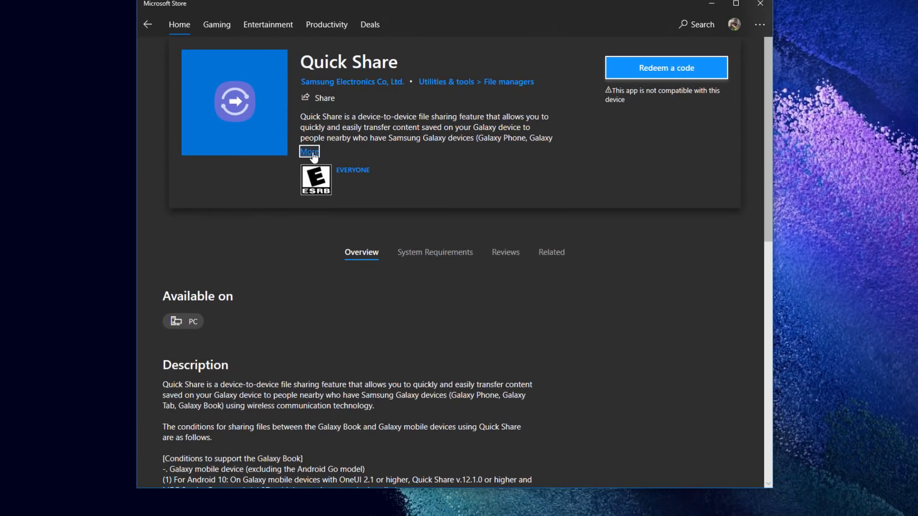
Step: Expand the Quick Share description to reveal supported Galaxy Book models (May 2021 onwards)
click(309, 152)
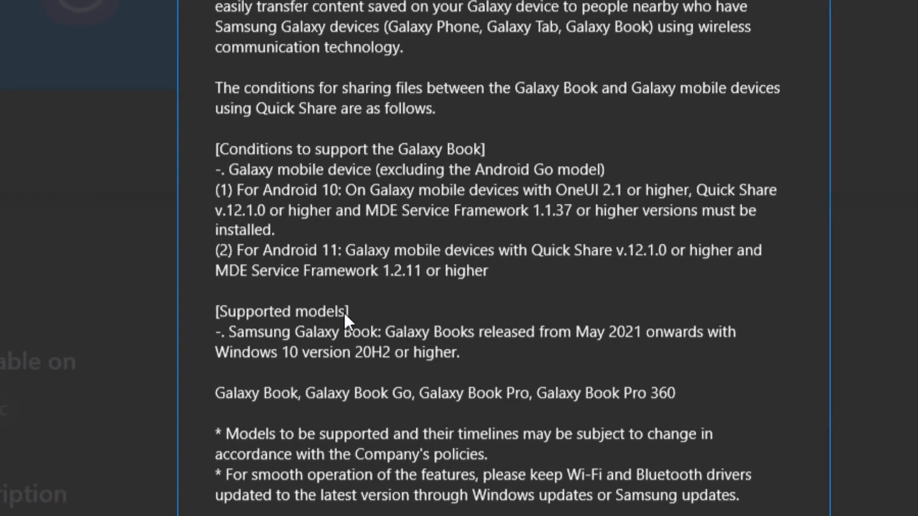
mouse_move(421, 309)
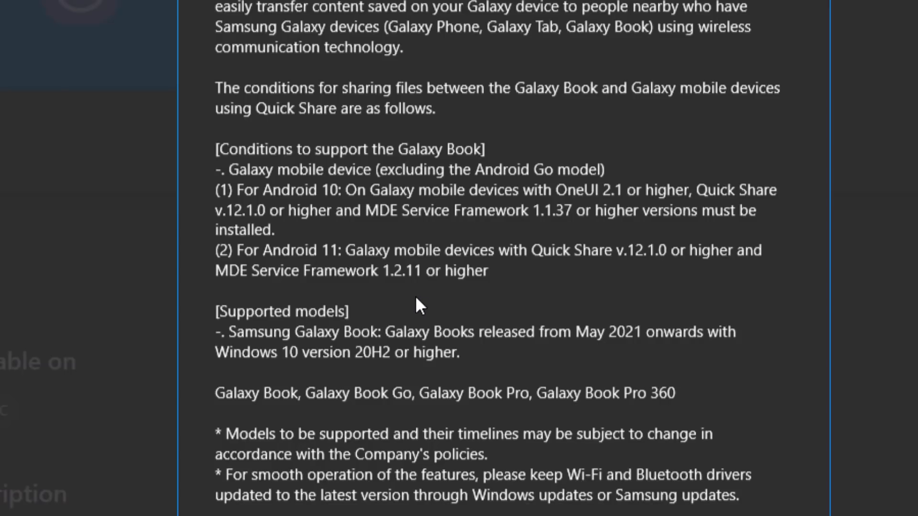
mouse_move(377, 419)
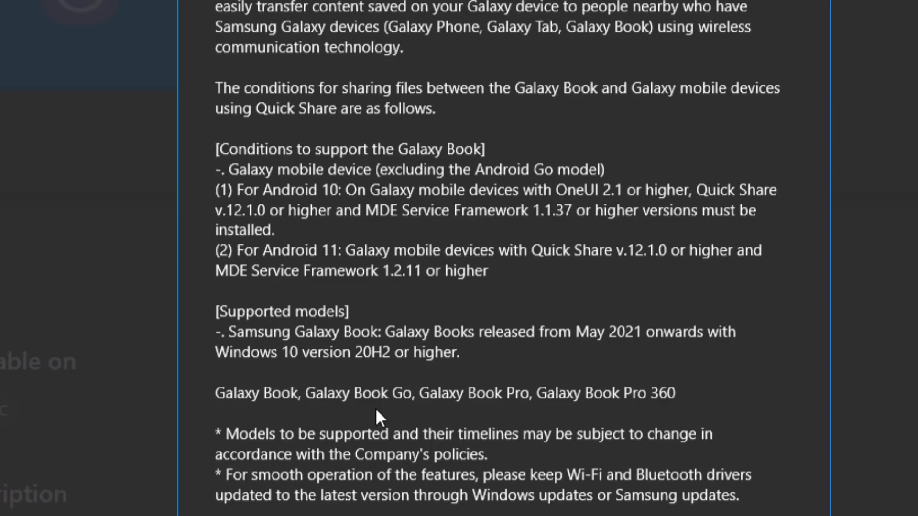
mouse_move(609, 416)
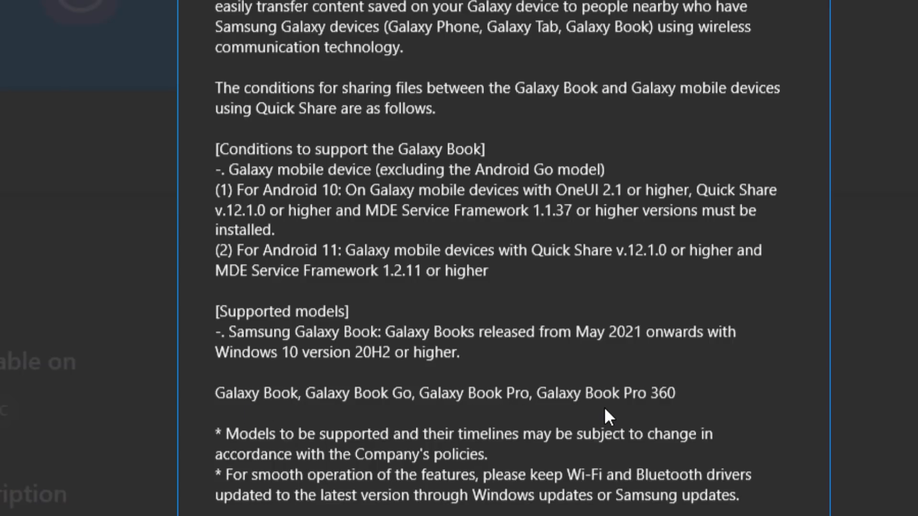
mouse_move(687, 413)
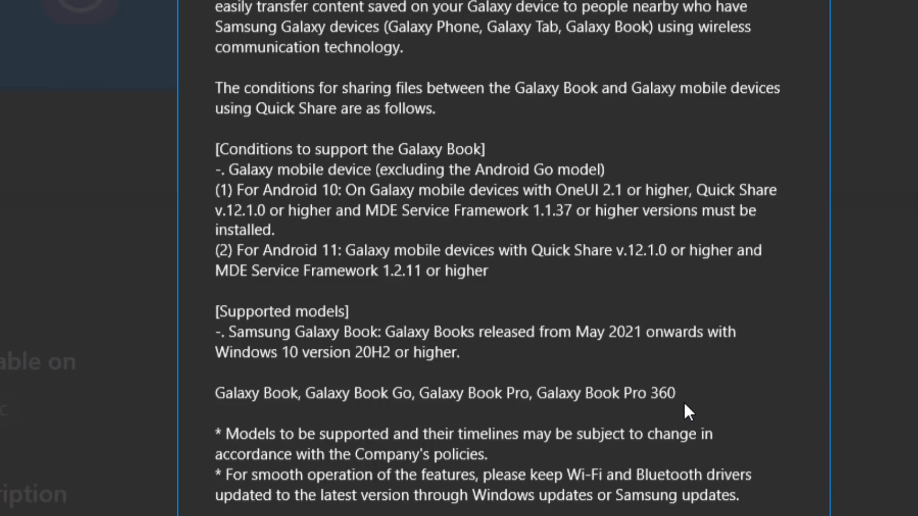
mouse_move(686, 411)
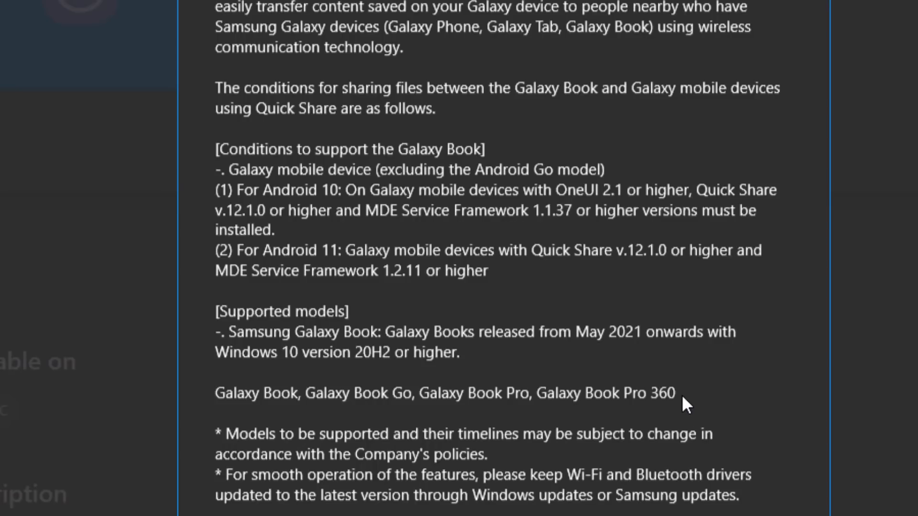